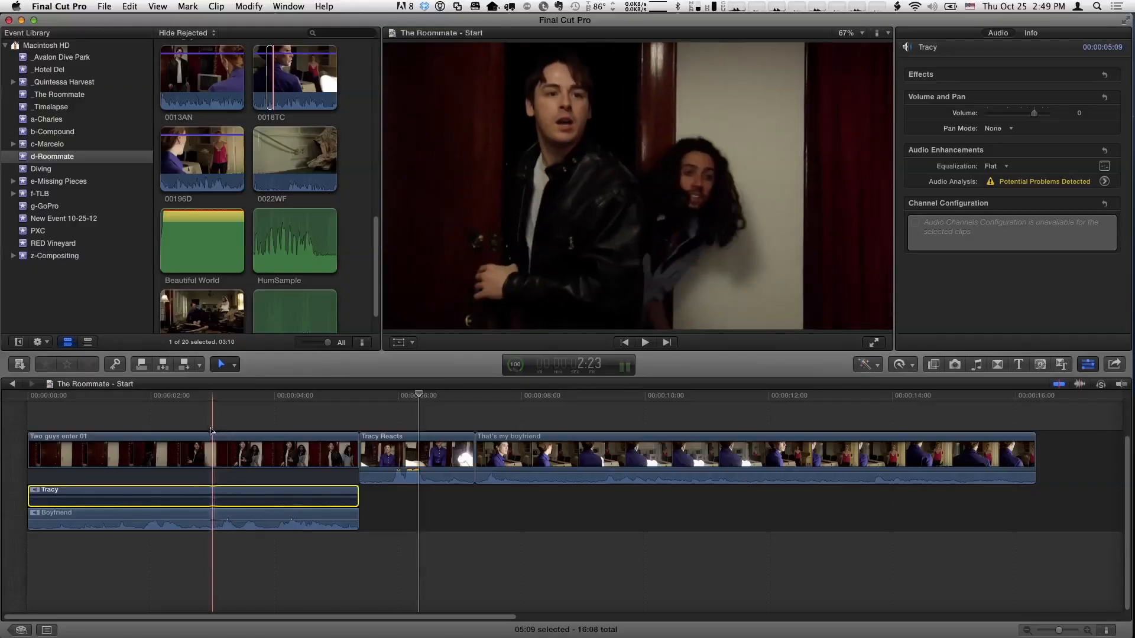
# Step: With the Range Selection tool, mark and select the tail portion of the Boyfriend audio clip
pyautogui.click(643, 342)
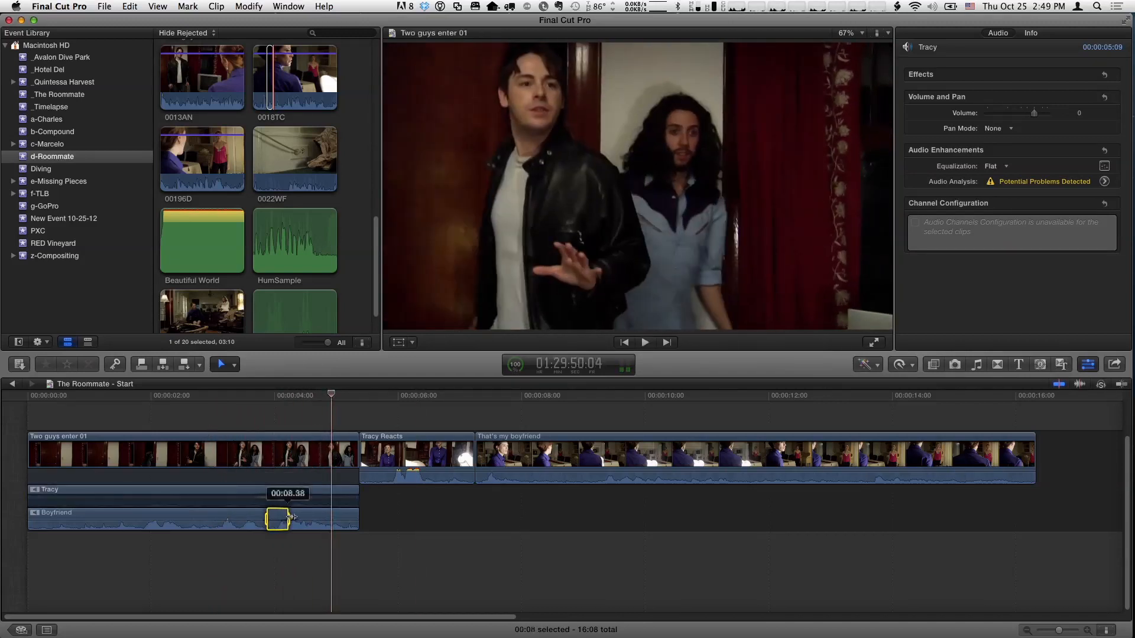
pyautogui.moveTo(283, 519); pyautogui.dragTo(354, 519)
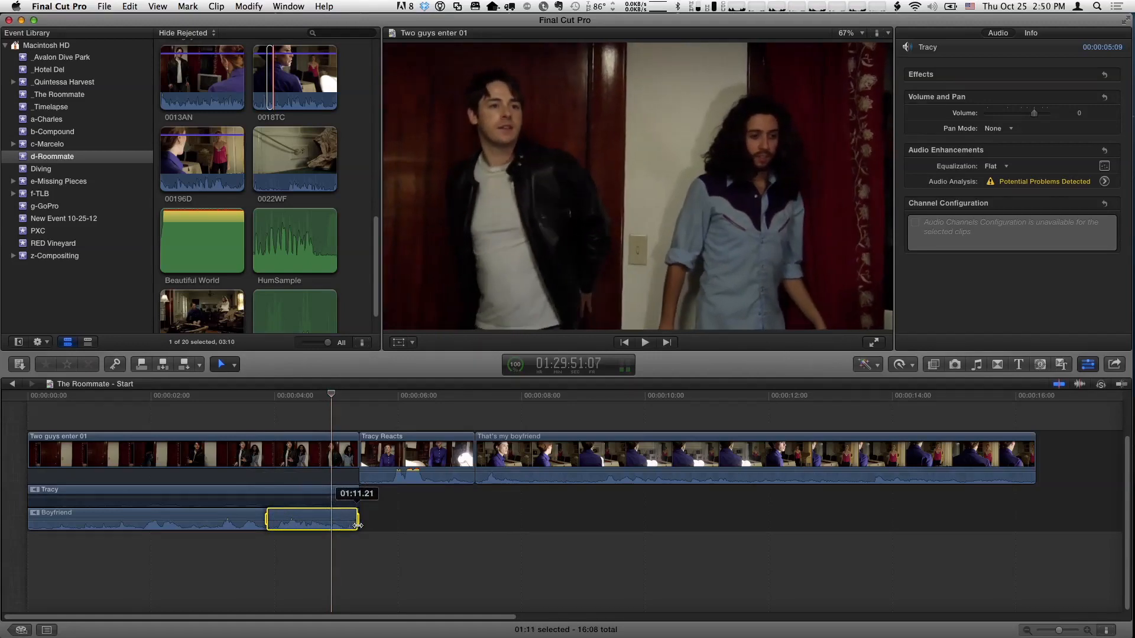
pyautogui.click(312, 520)
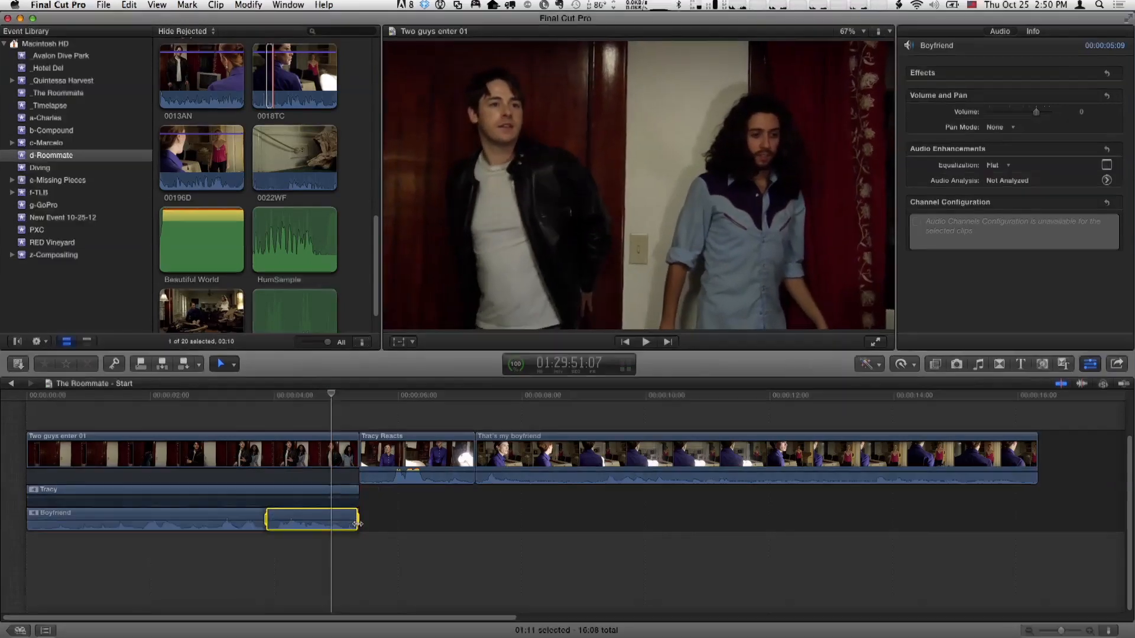